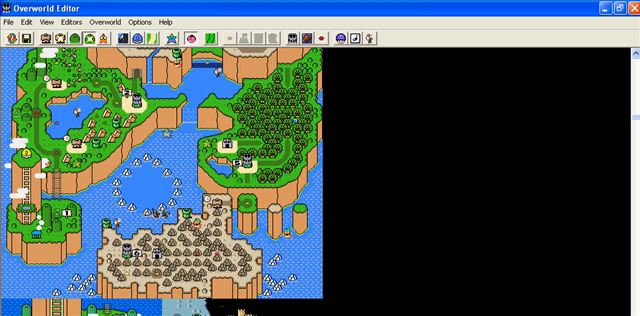
# - Scroll the overworld map to reach the hill-rise event tiles for deletion
pyautogui.scroll(-3)
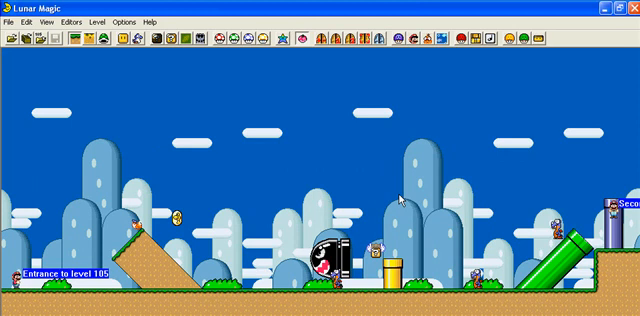
pyautogui.moveTo(212, 196)
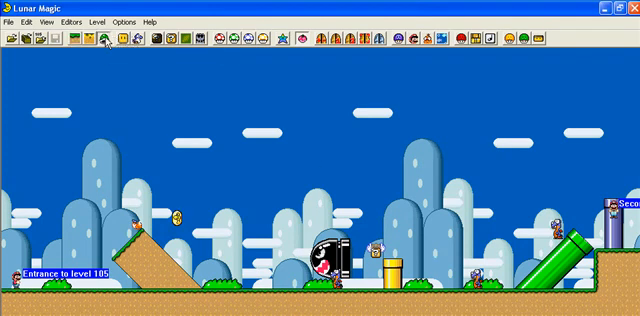
# - Show the Add Sprites window and browse its Standard Sprites list alongside the level
pyautogui.click(102, 44)
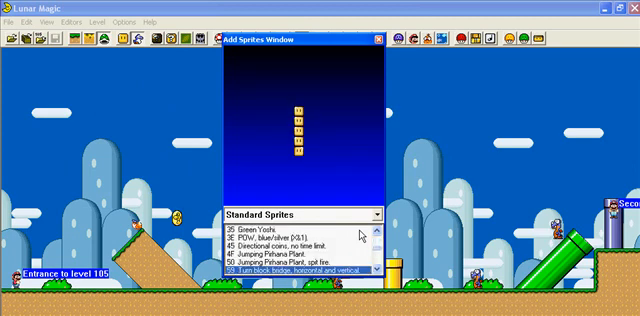
pyautogui.scroll(-3)
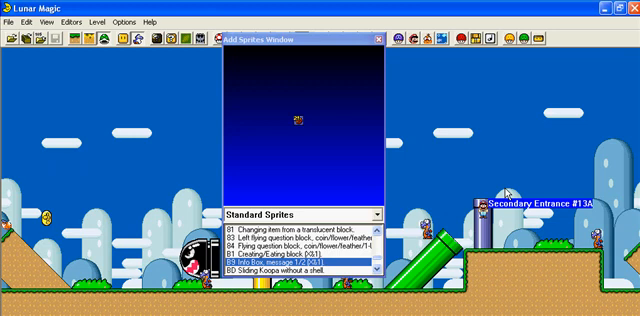
pyautogui.hscroll(3)
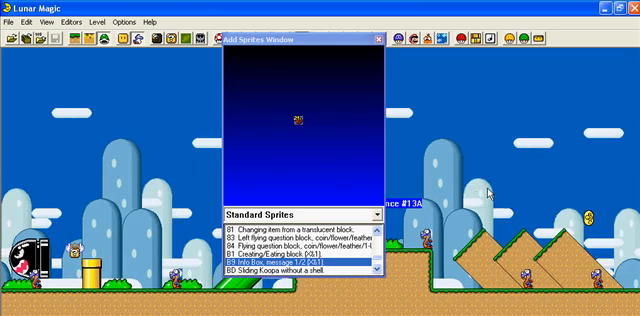
pyautogui.hscroll(-3)
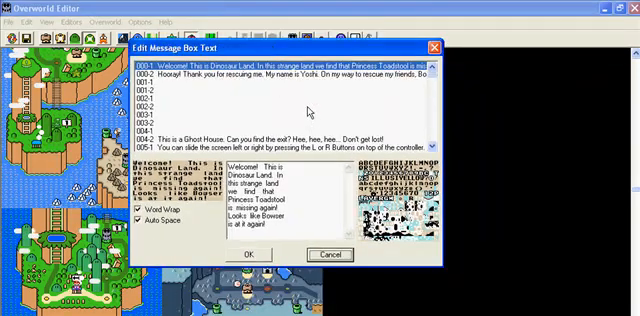
# - Scroll the message list down to the later batch containing the advice texts
pyautogui.scroll(-3)
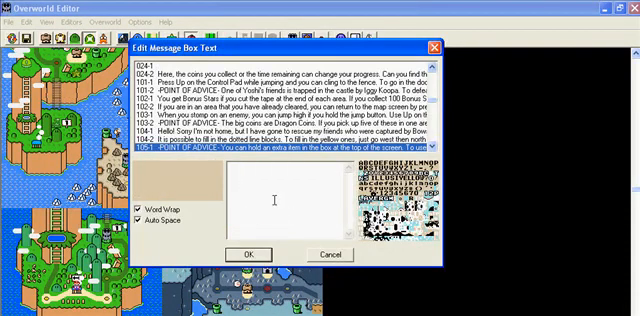
# - Enter the message text "Hi I'm hungry said the tomatoe" into the blank message
pyautogui.write("Hi I'm")
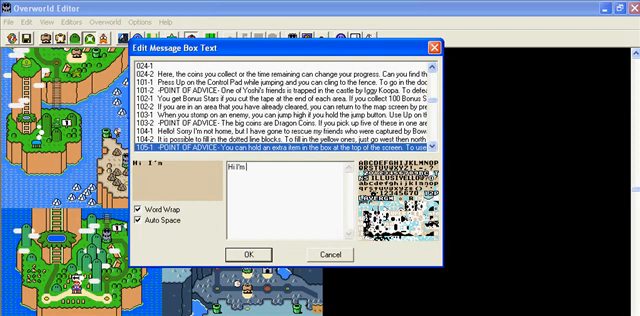
pyautogui.write('hungry')
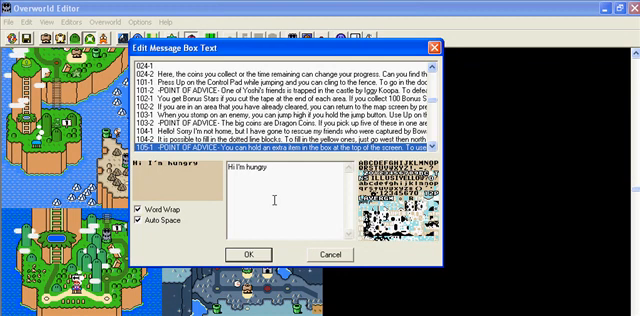
pyautogui.write('said the t')
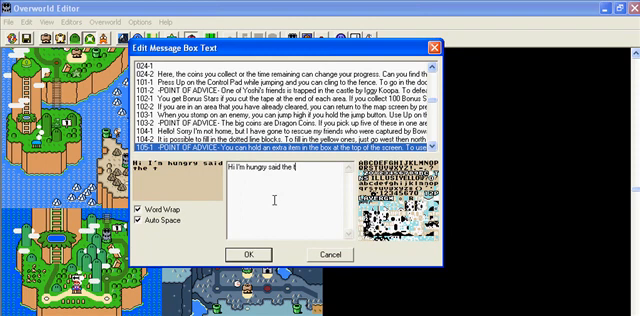
pyautogui.write('omato')
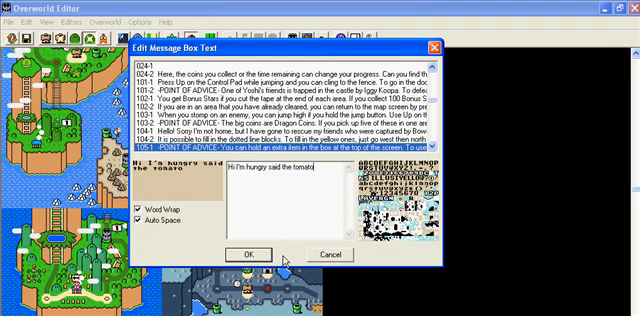
pyautogui.write('e')
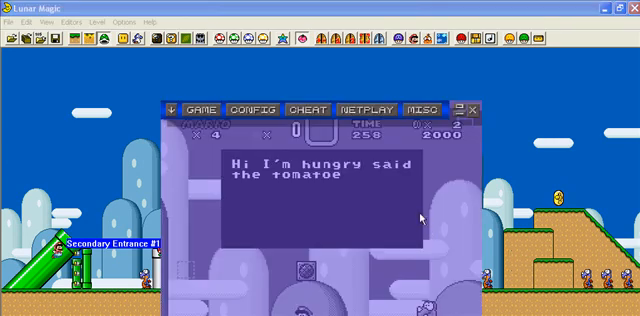
pyautogui.moveTo(458, 204)
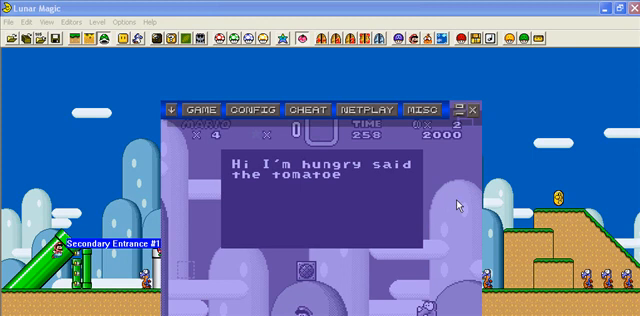
pyautogui.moveTo(458, 204)
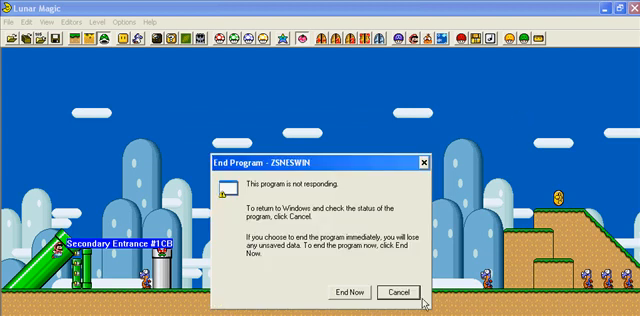
# - End the unresponsive ZSNESW program via End Now, returning to the grassland level
pyautogui.click(398, 292)
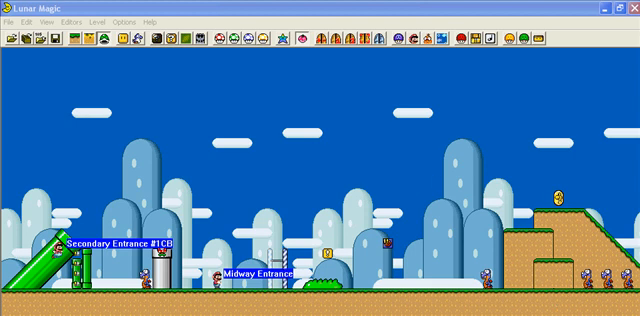
pyautogui.moveTo(436, 176)
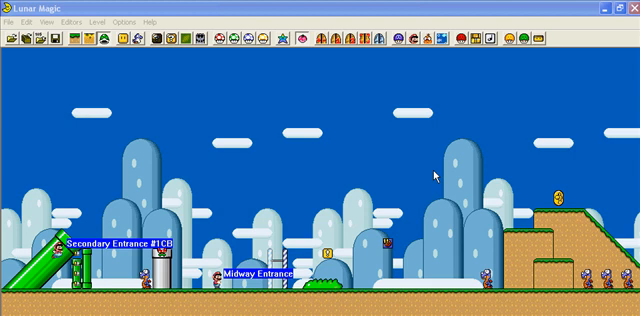